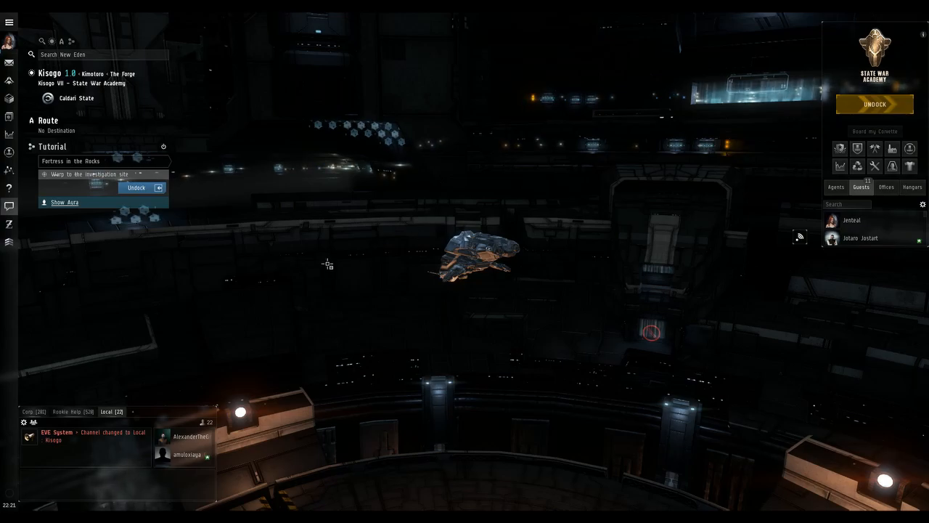
pyautogui.moveTo(275, 311)
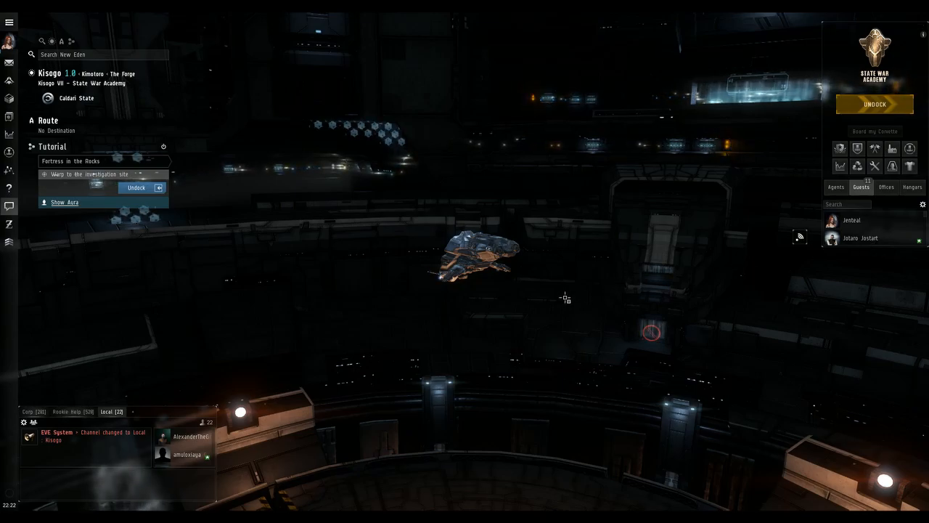
pyautogui.moveTo(226, 354)
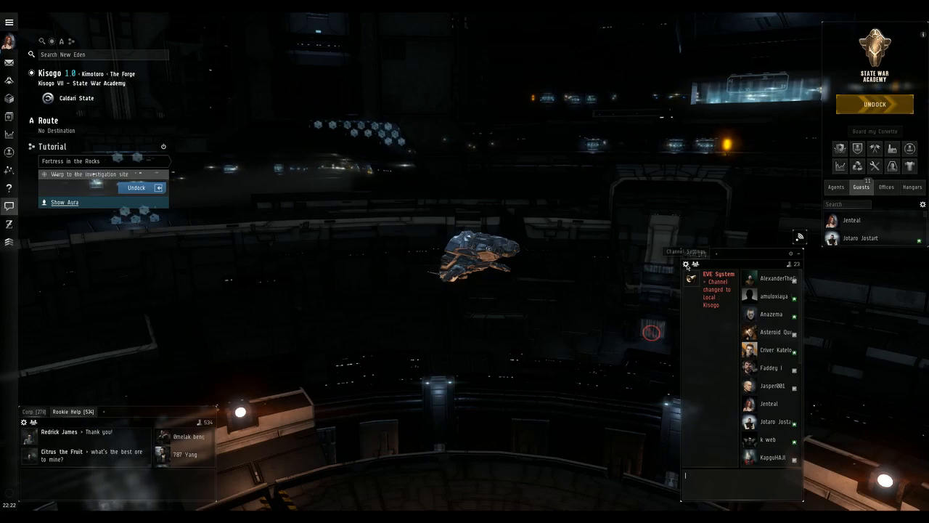
# - Switch the Local chat to the compact Show Text Only layout from its settings menu
pyautogui.click(685, 264)
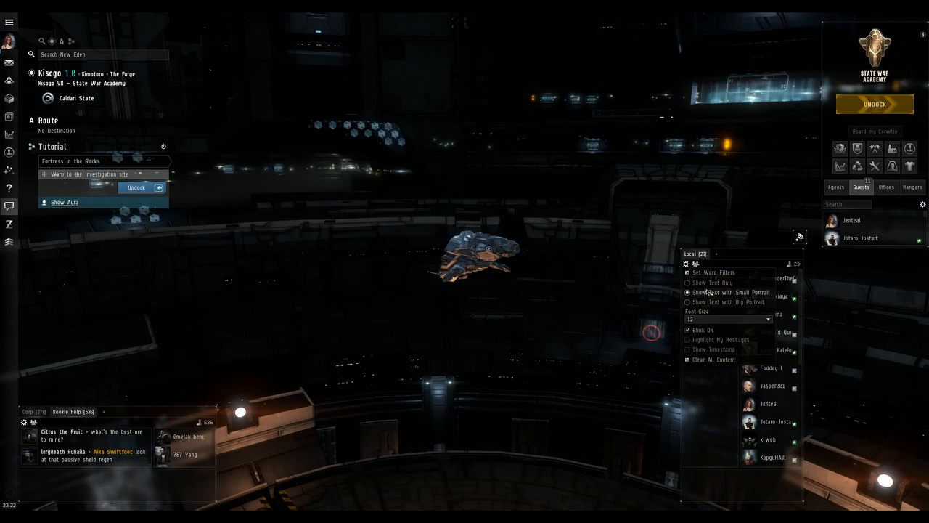
pyautogui.click(688, 281)
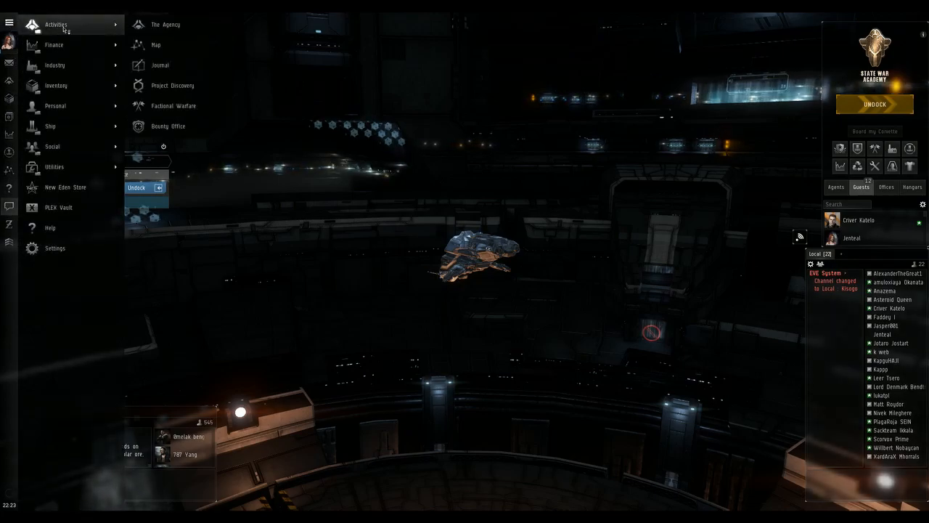
pyautogui.moveTo(56, 63)
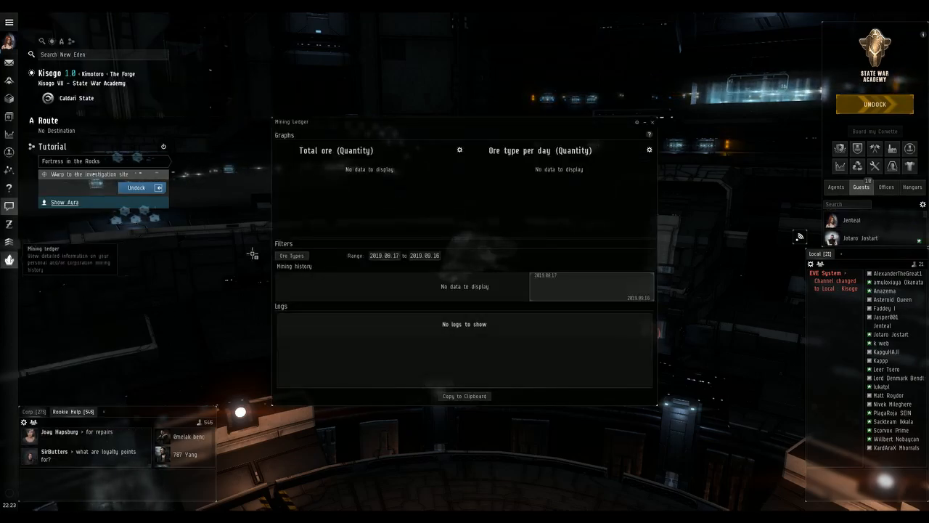
# - Close the Mining Ledger window after adding it to the Neocom
pyautogui.click(652, 122)
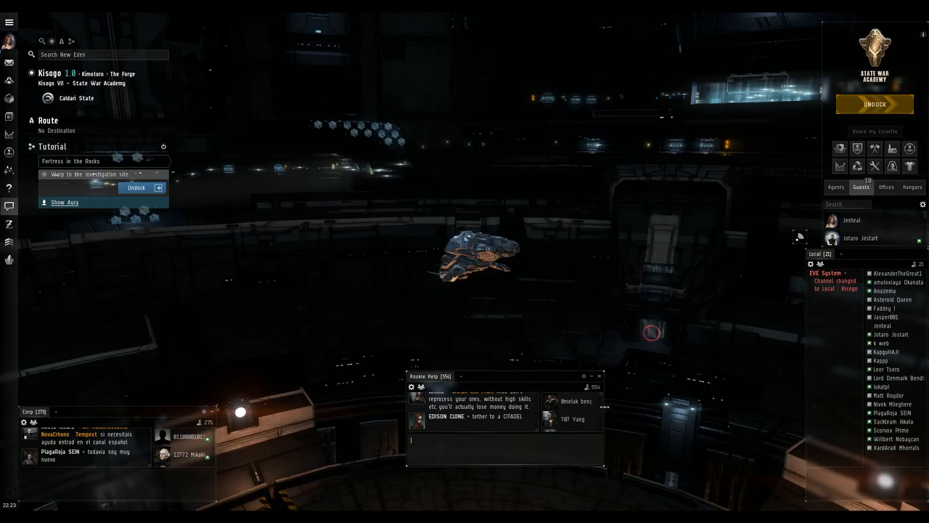
# - Move the Rookie Help chat window to the bottom-right corner of the screen
pyautogui.moveTo(430, 376); pyautogui.dragTo(631, 410)
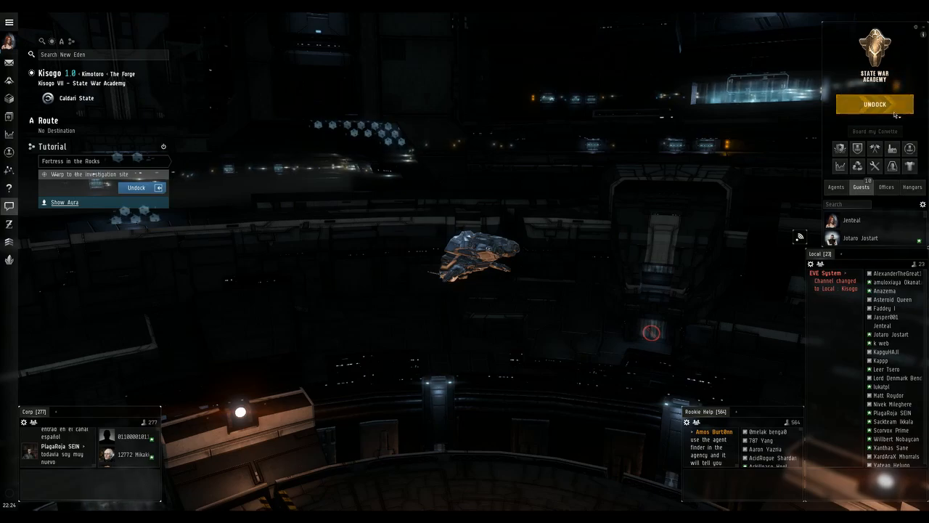
# - Undock the ship from the station and bring up the Chat Channels browser
pyautogui.click(874, 104)
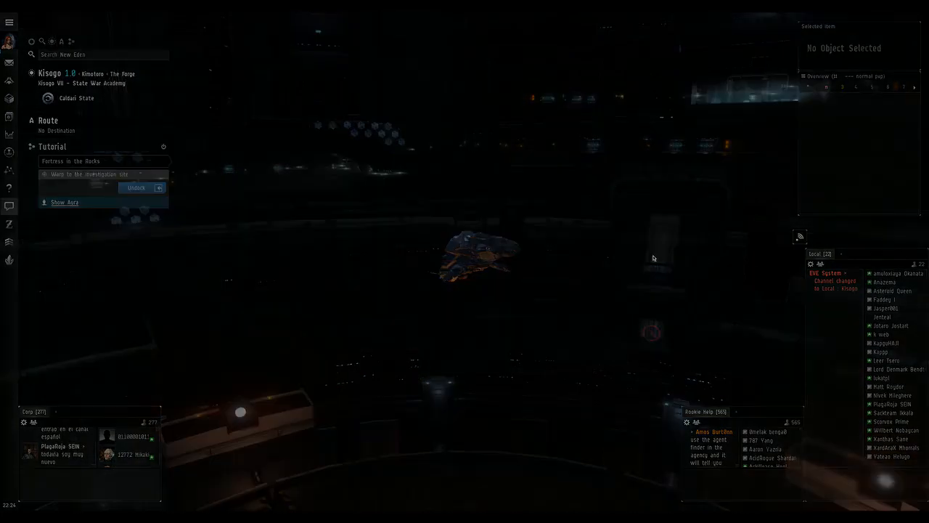
pyautogui.click(136, 188)
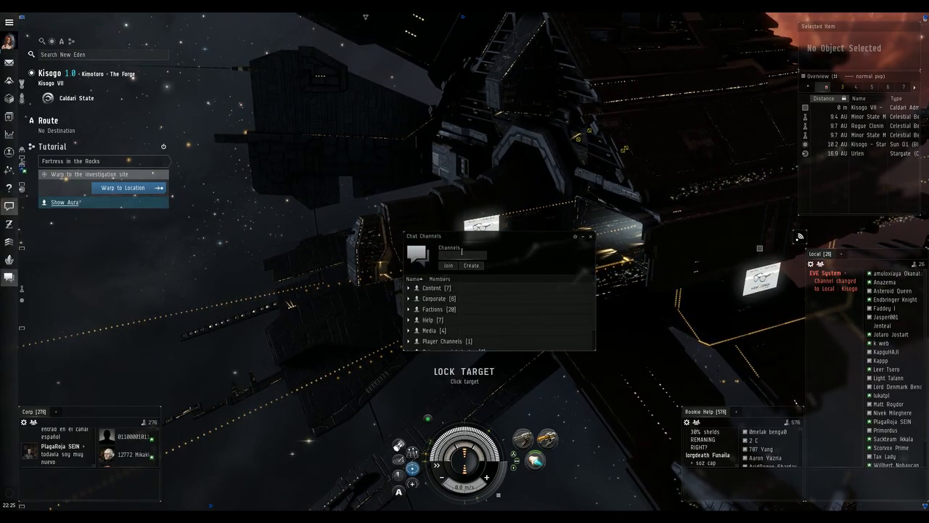
# - Find and join the SaraShawa Overview chat channel
pyautogui.click(447, 265)
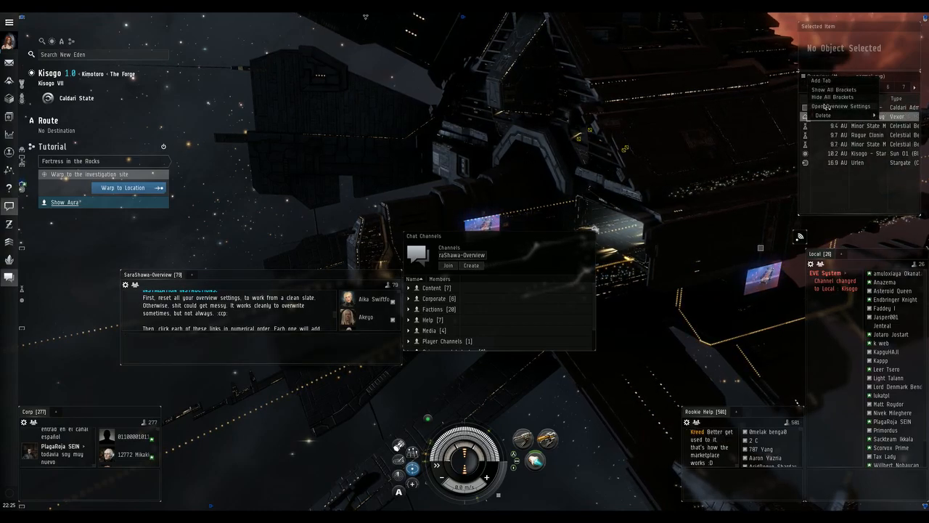
# - Reset all overview settings to defaults from the Misc section and confirm Yes
pyautogui.click(839, 106)
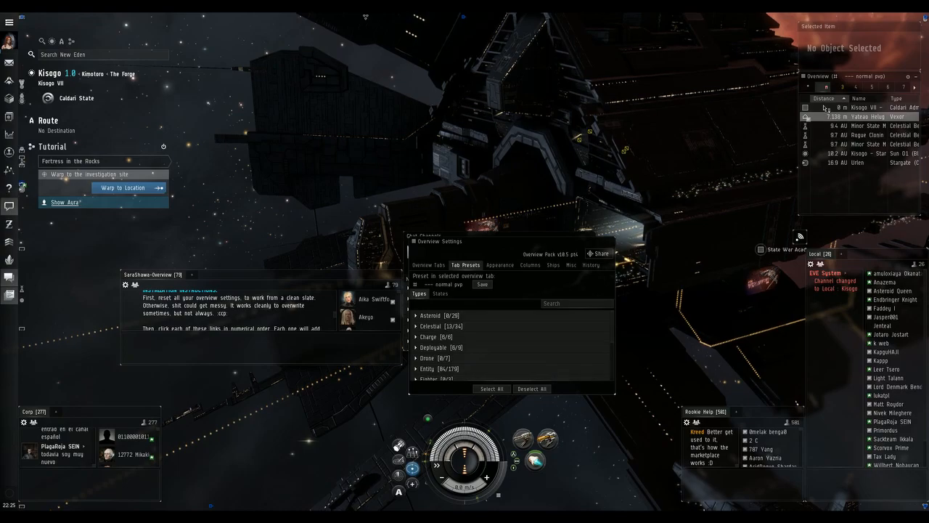
pyautogui.rightClick(816, 75)
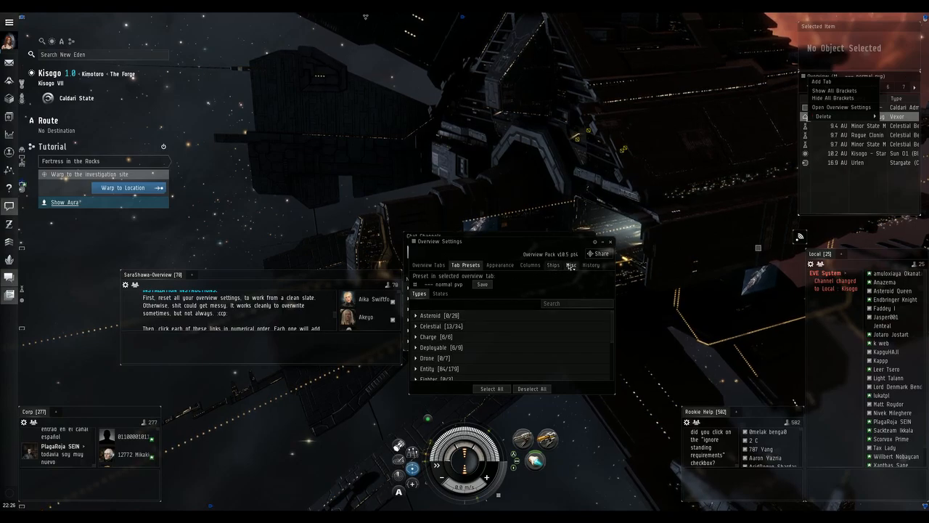
pyautogui.click(572, 265)
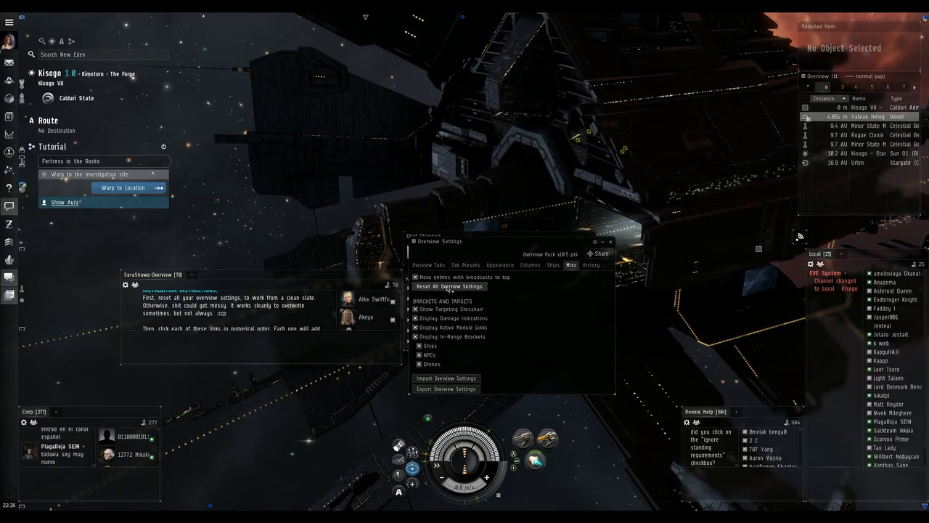
pyautogui.click(450, 286)
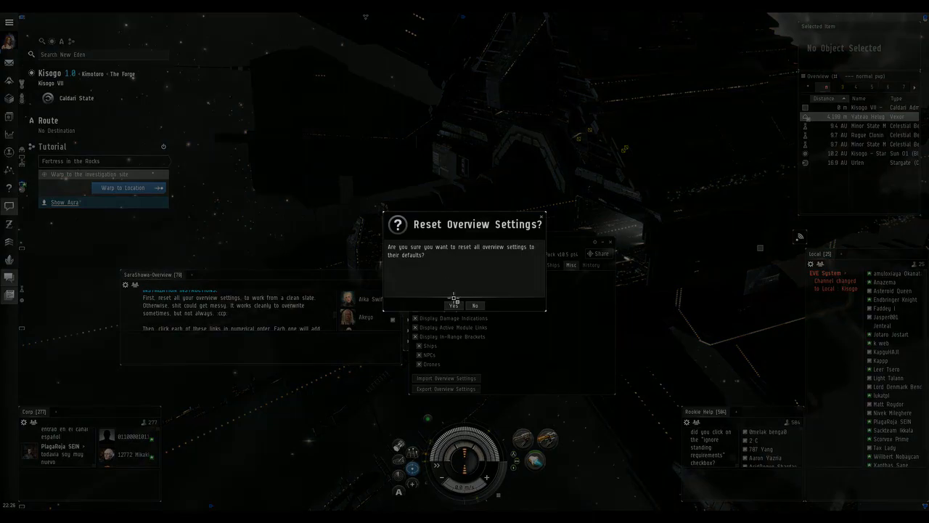
pyautogui.click(452, 305)
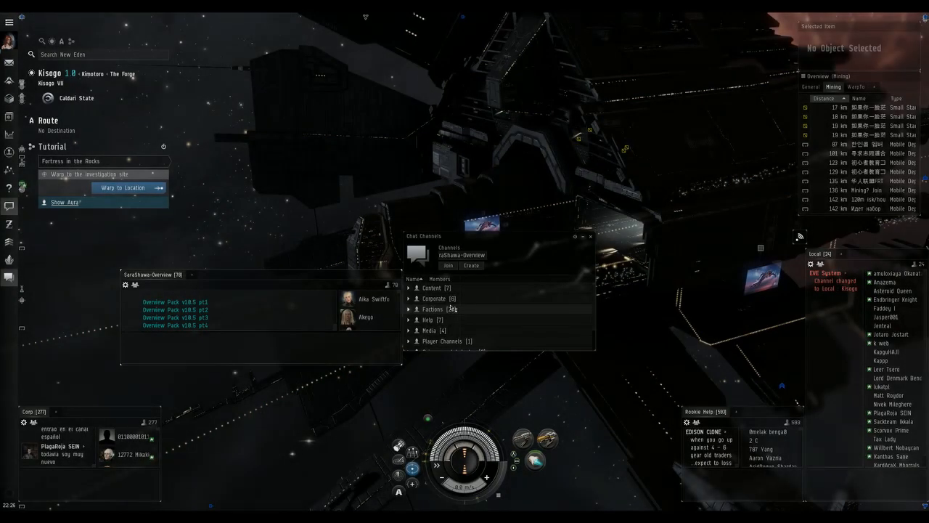
# - Load an Overview Pack profile linked in the SaraShawa channel and confirm Yes
pyautogui.click(174, 309)
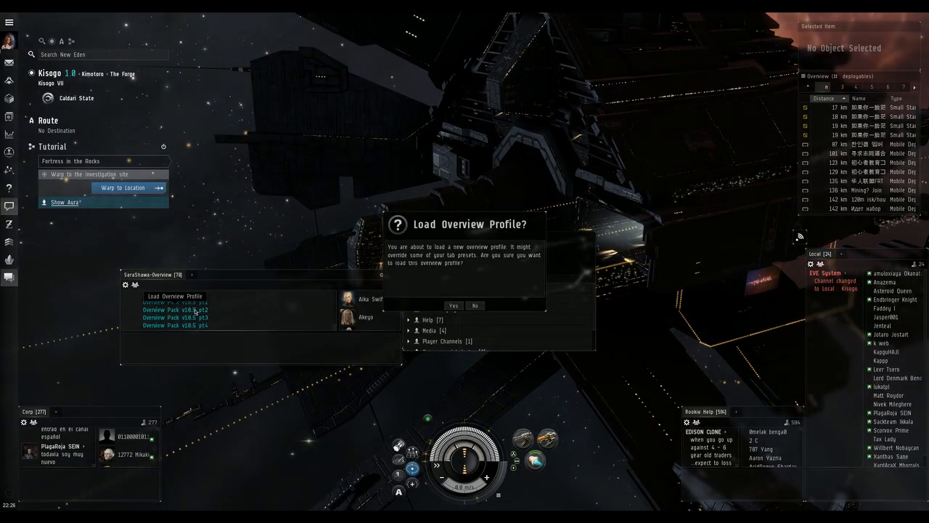
pyautogui.click(453, 304)
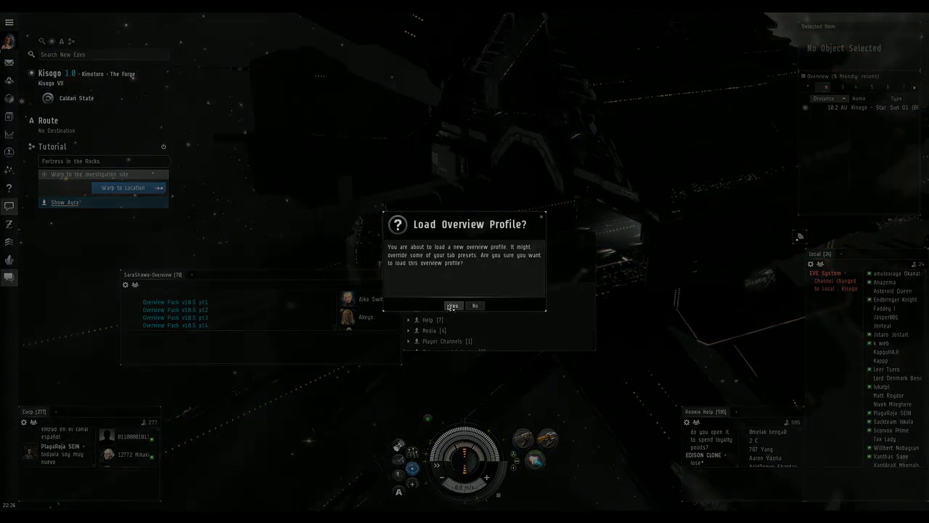
pyautogui.click(453, 305)
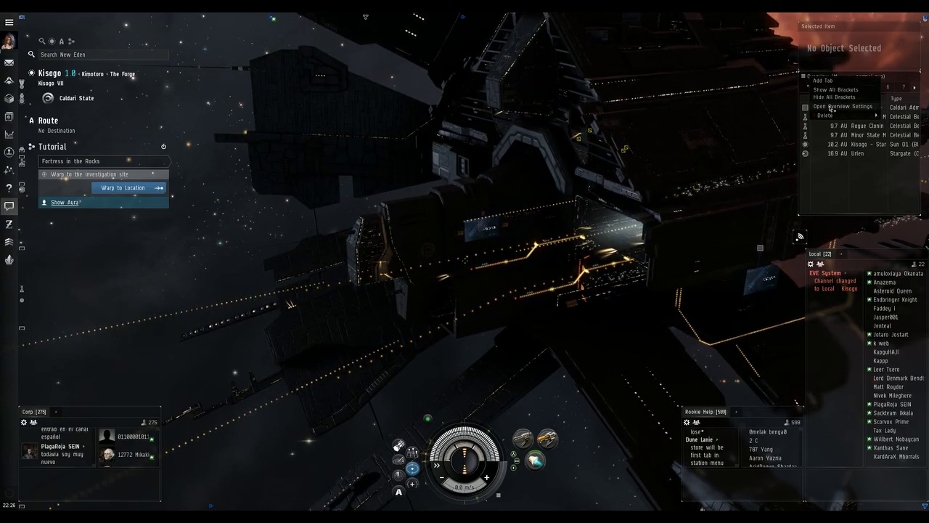
# - Review the loaded profile's Tab Presets and expand a type group to see its entries
pyautogui.click(842, 106)
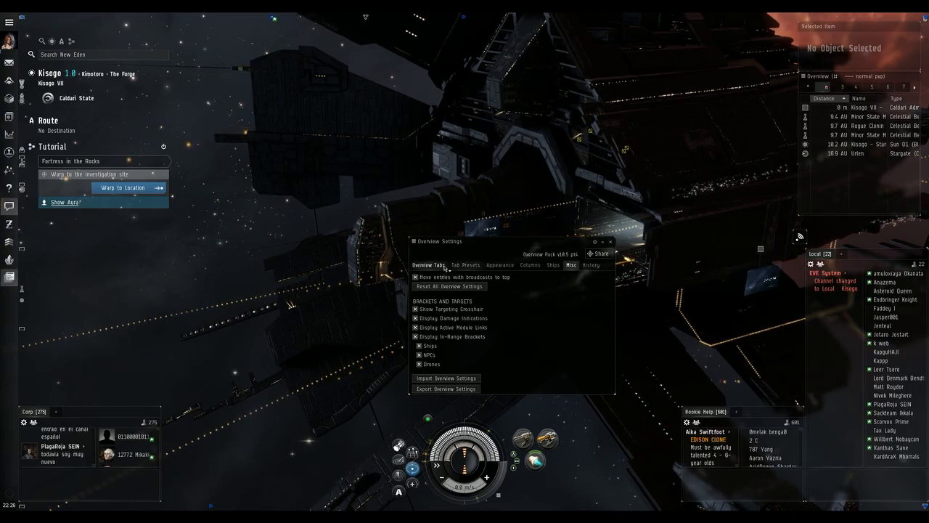
pyautogui.click(464, 264)
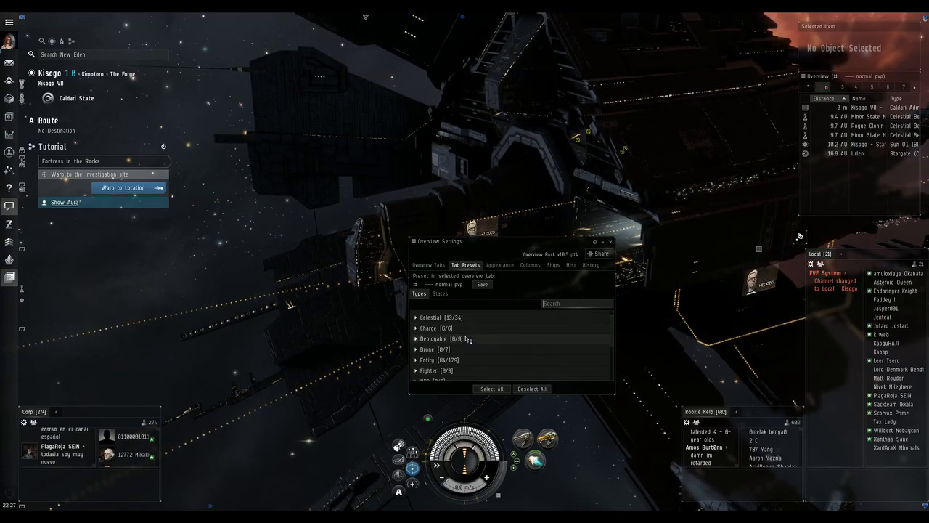
pyautogui.click(432, 338)
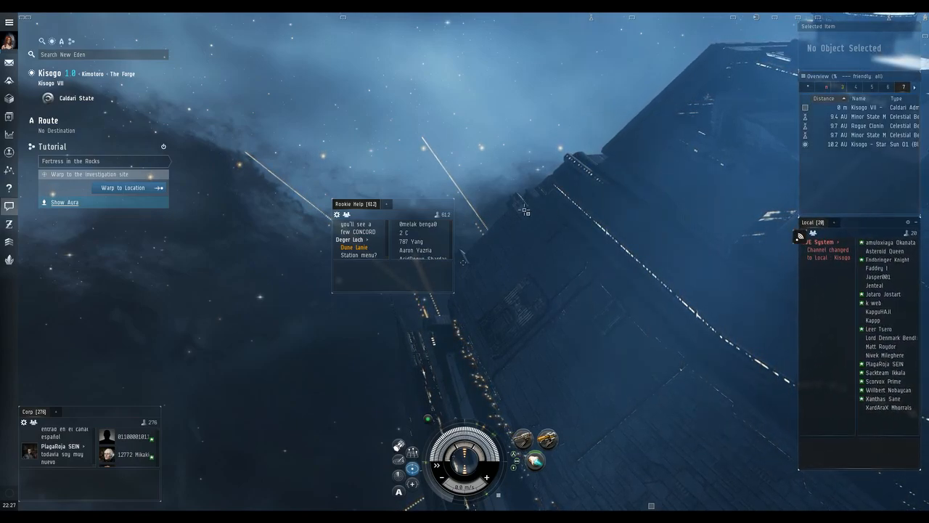
# - Drag the Rookie Help chat back to the bottom right beside Local
pyautogui.moveTo(355, 203); pyautogui.dragTo(697, 418)
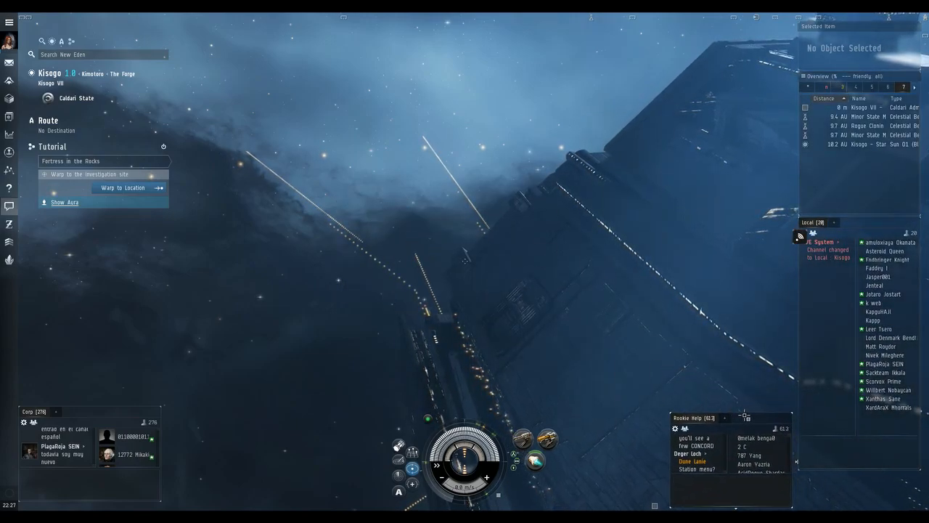